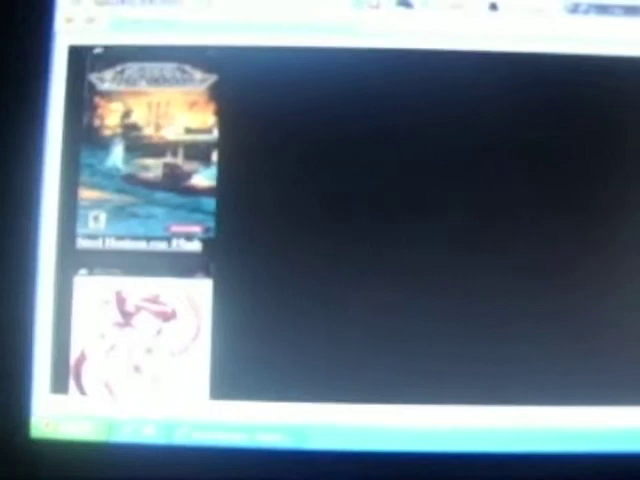
scroll("down", 3)
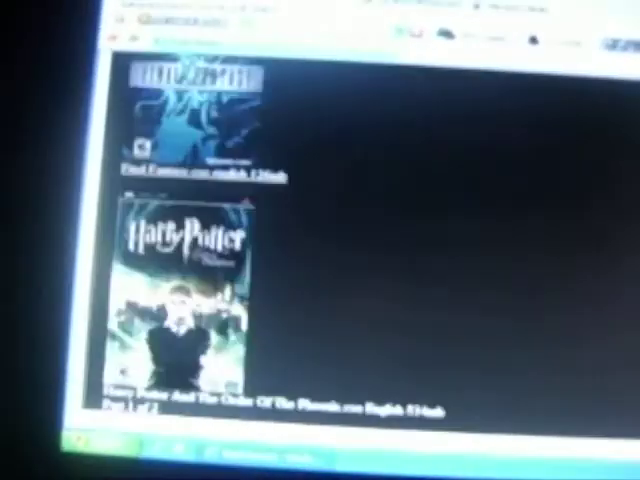